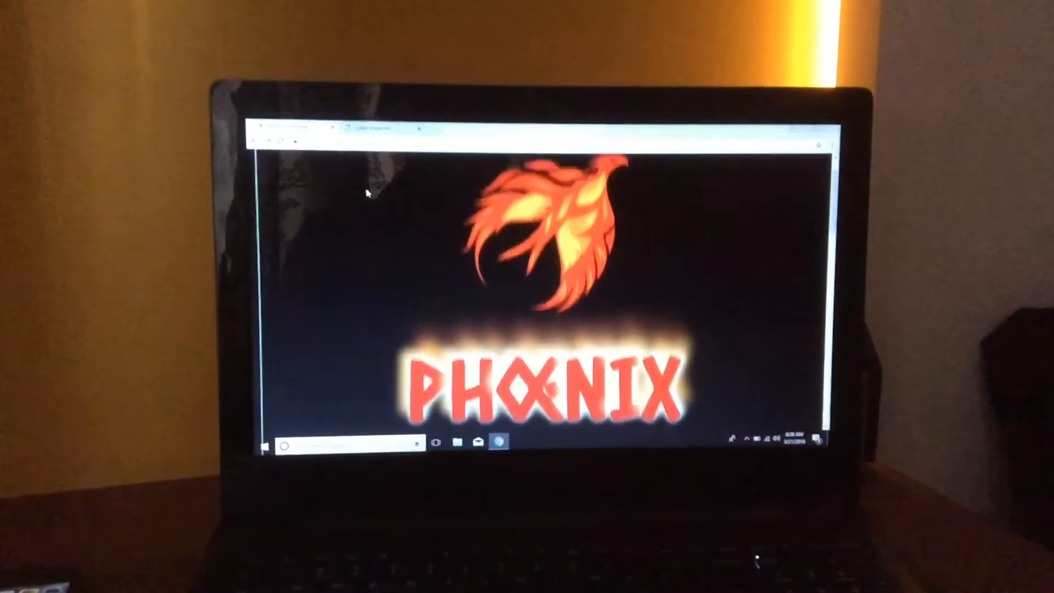
Scroll the Phoenix page down past the download section to the installation instructions.
scroll(down, 3)
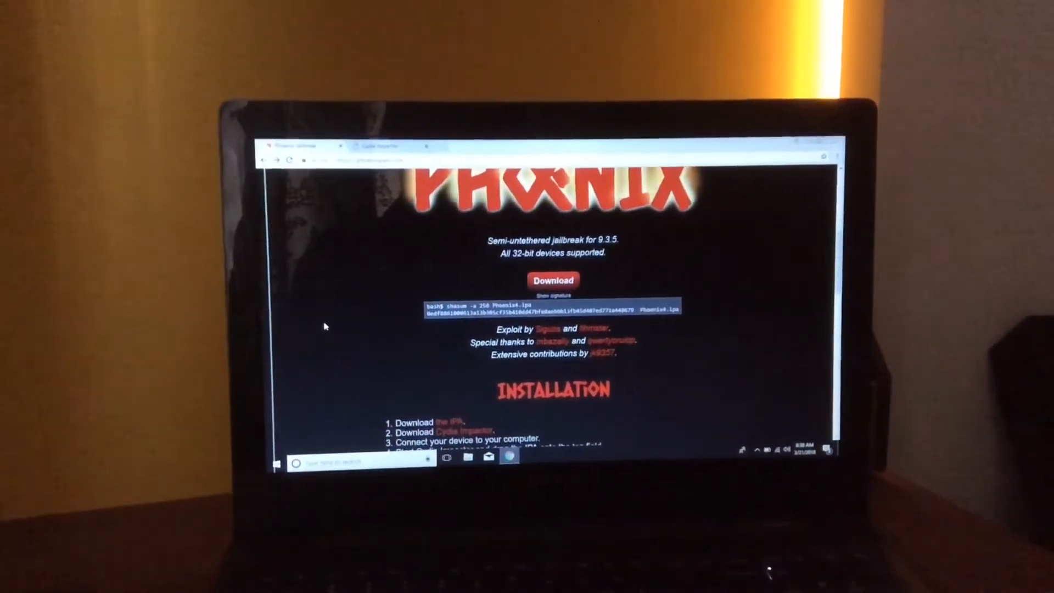
scroll(down, 3)
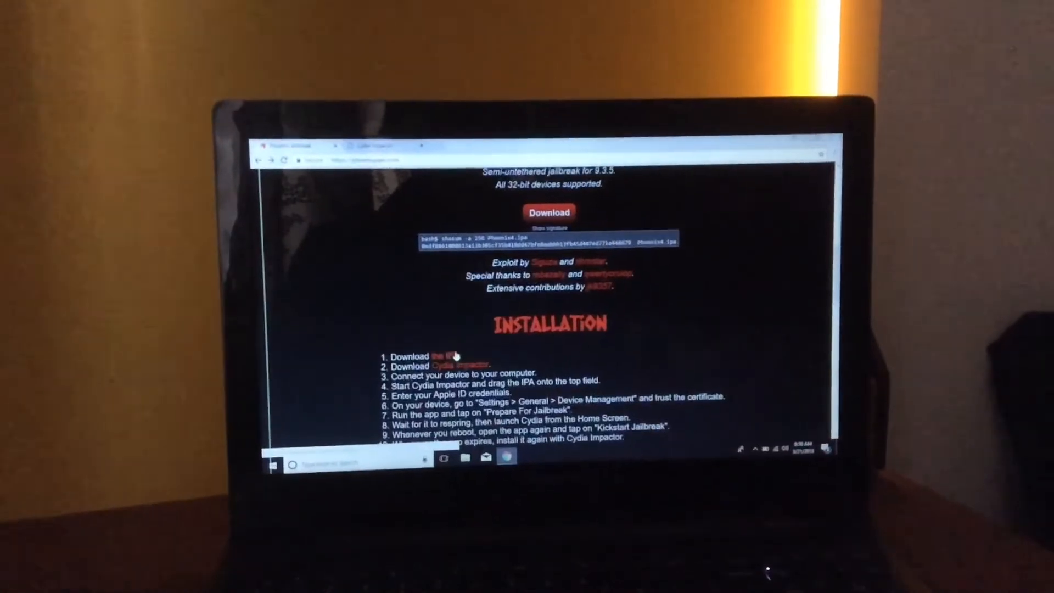
click(461, 365)
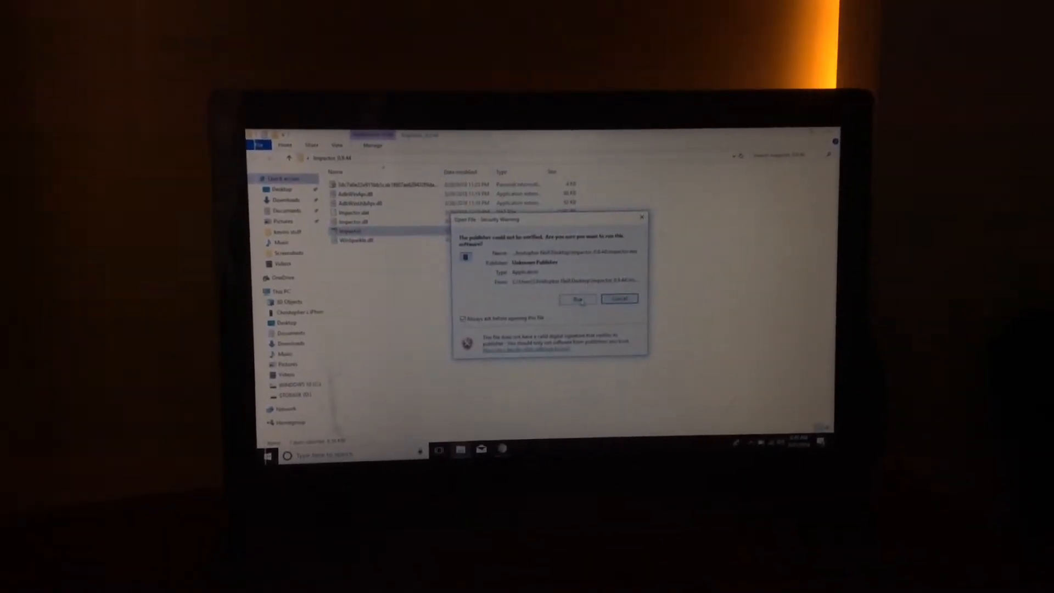
Allow Impactor.exe from the Impactor 0.9.44 folder to run past the unverified publisher warning.
click(576, 298)
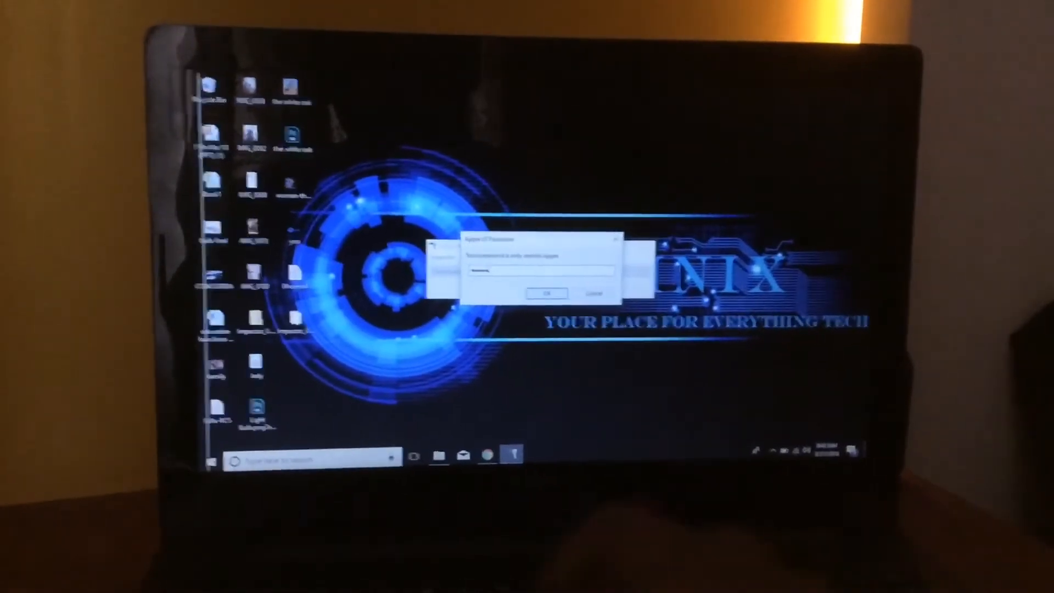
Enter the Apple ID password in Impactor's Apple ID Password prompt.
text(password)
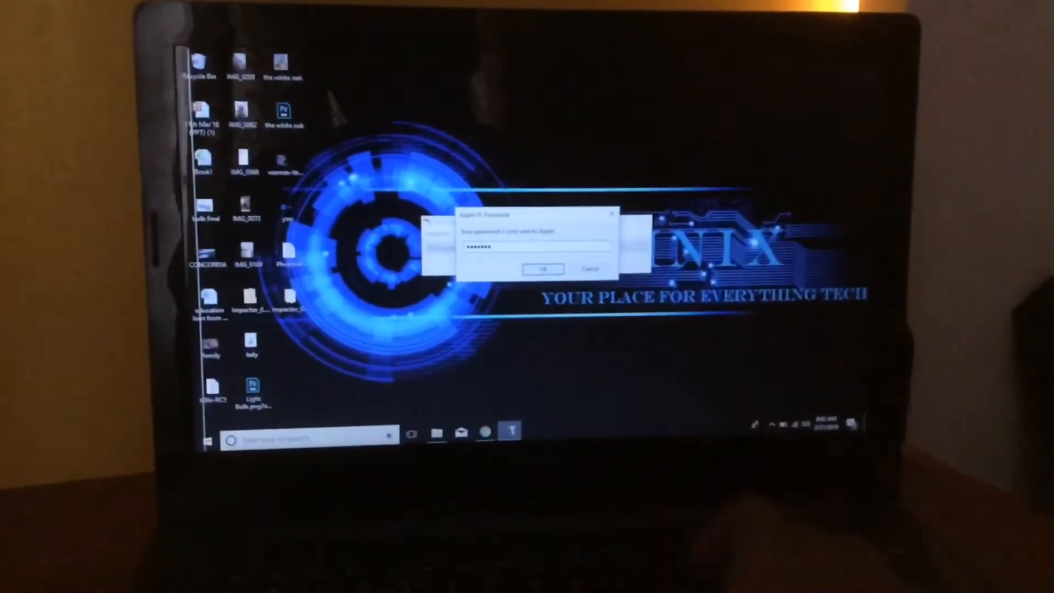